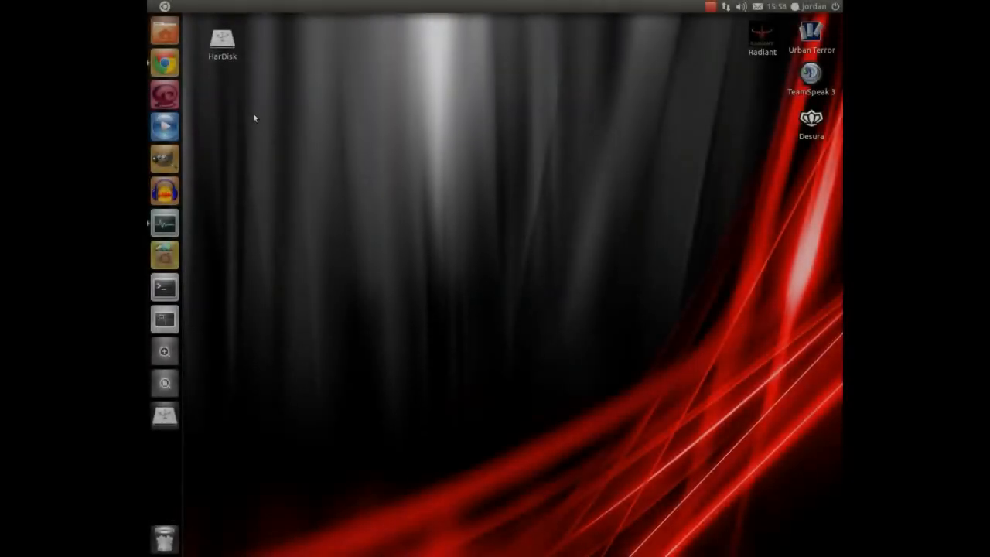
# Step: Launch Chrome from the Unity launcher and start the ROME film via Begin
pyautogui.click(164, 62)
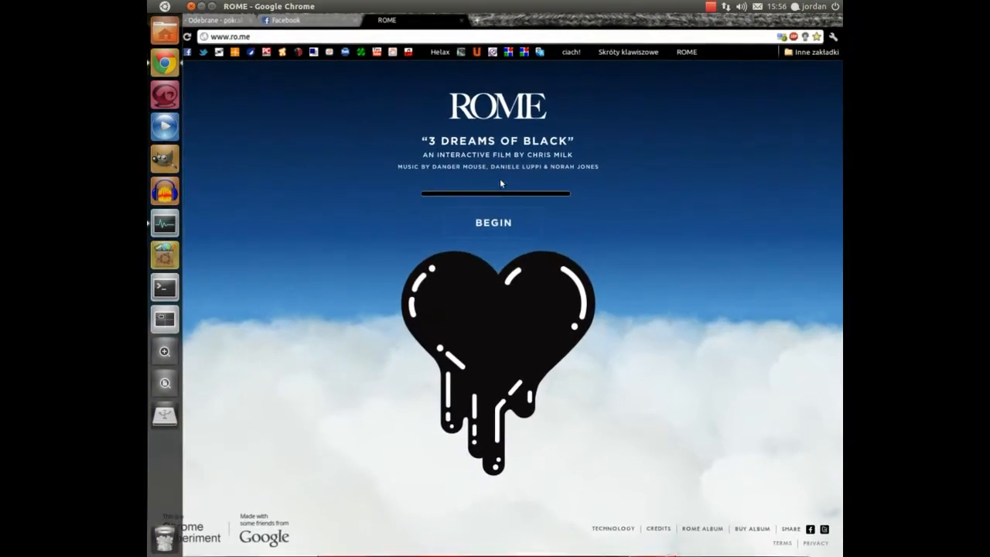
pyautogui.click(494, 222)
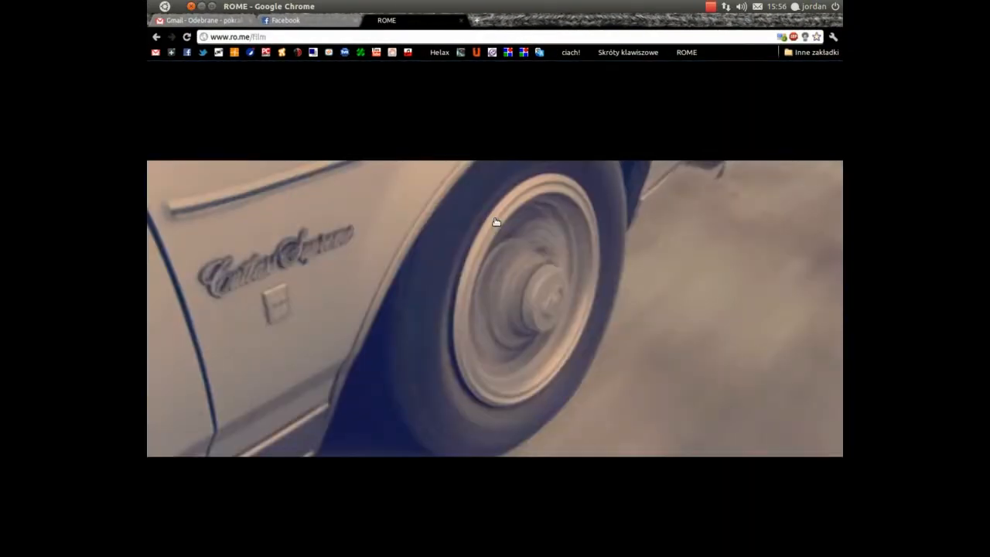